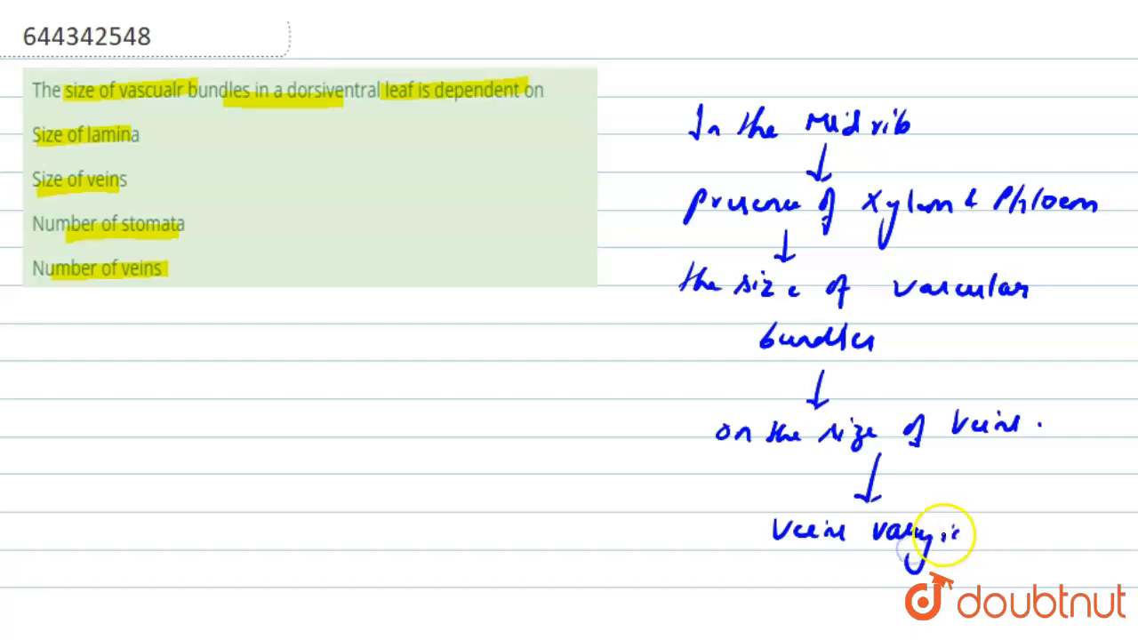
{"action": "type", "text": "in thickness"}
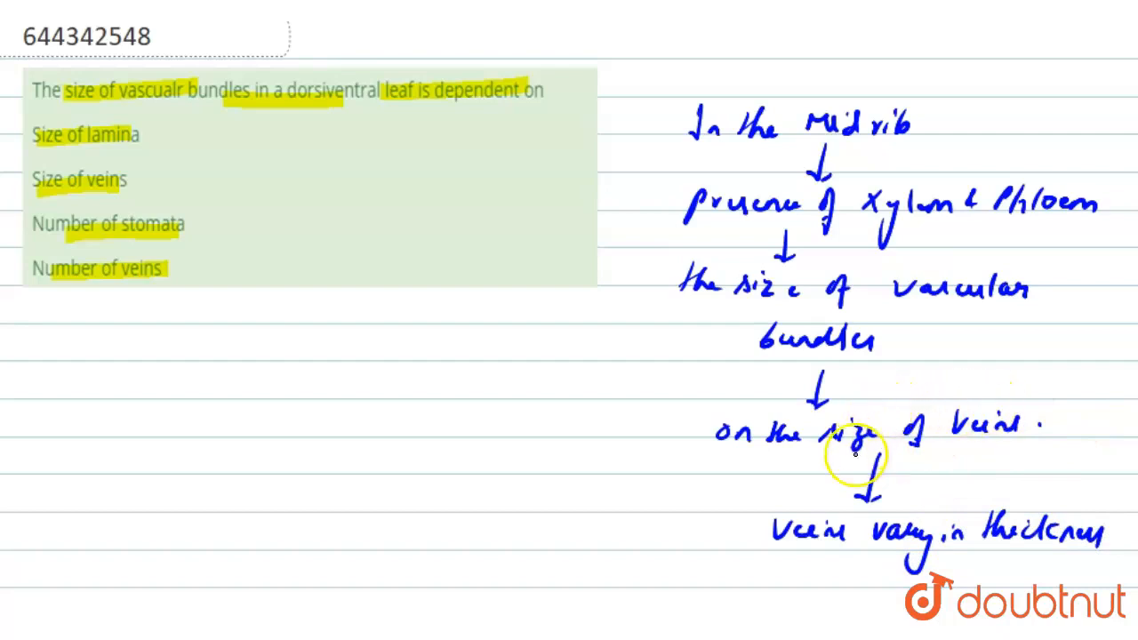